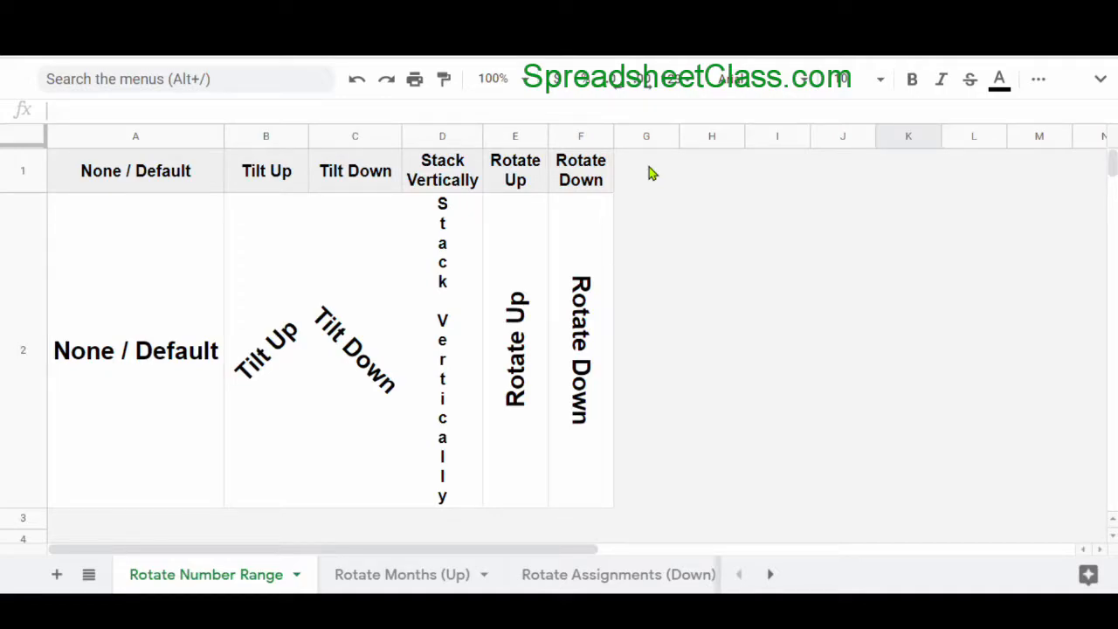
{"action": "mouse_move", "coordinate": [200, 365]}
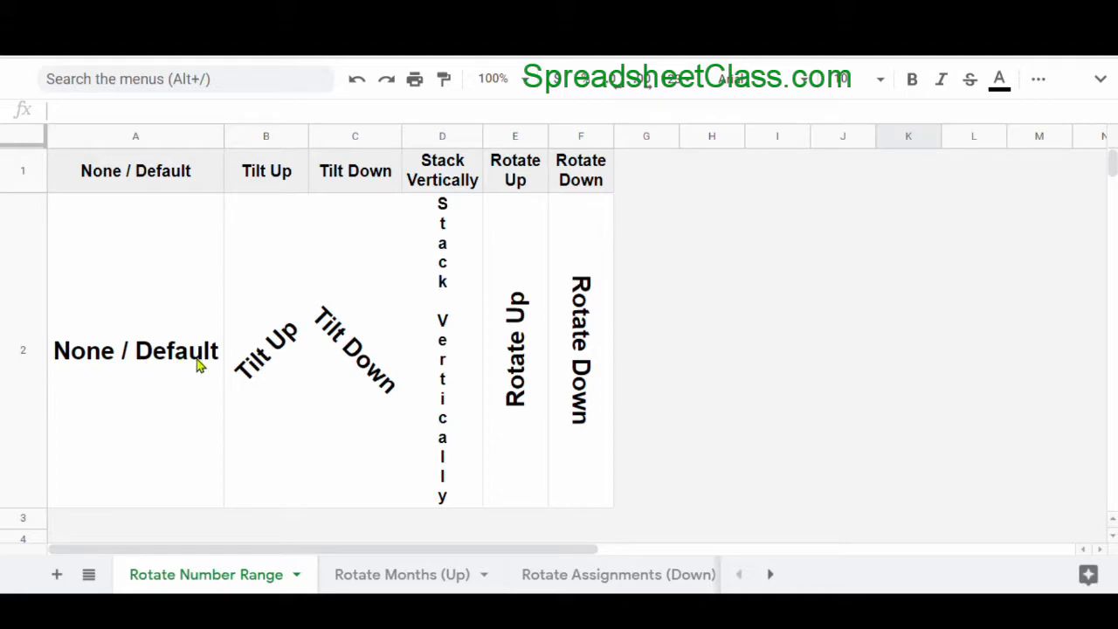
{"action": "mouse_move", "coordinate": [118, 378]}
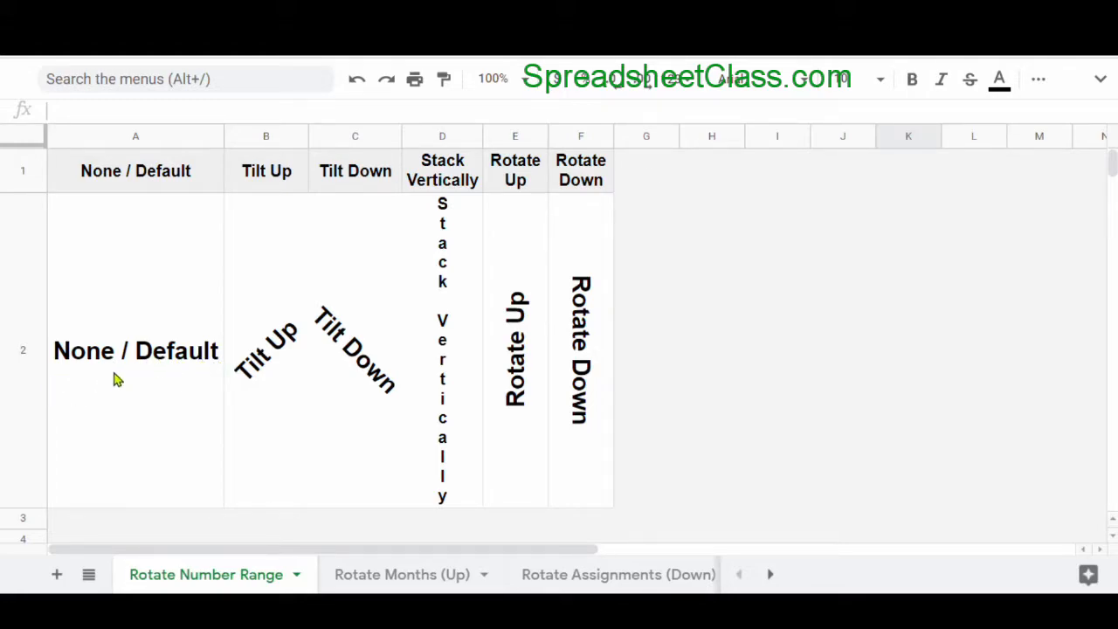
{"action": "mouse_move", "coordinate": [203, 380]}
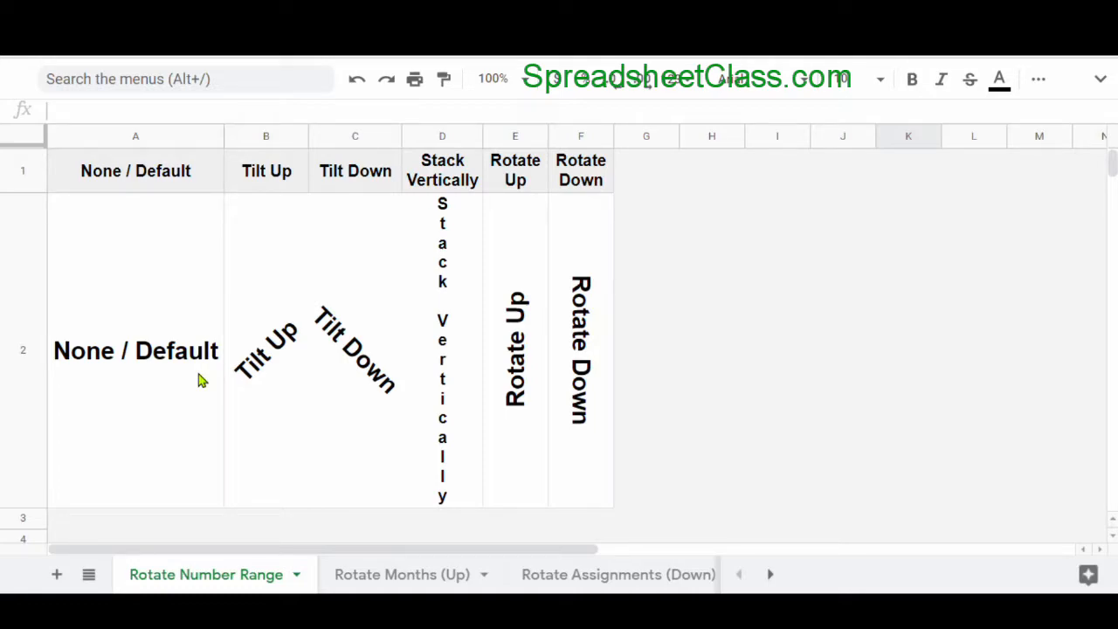
{"action": "mouse_move", "coordinate": [658, 205]}
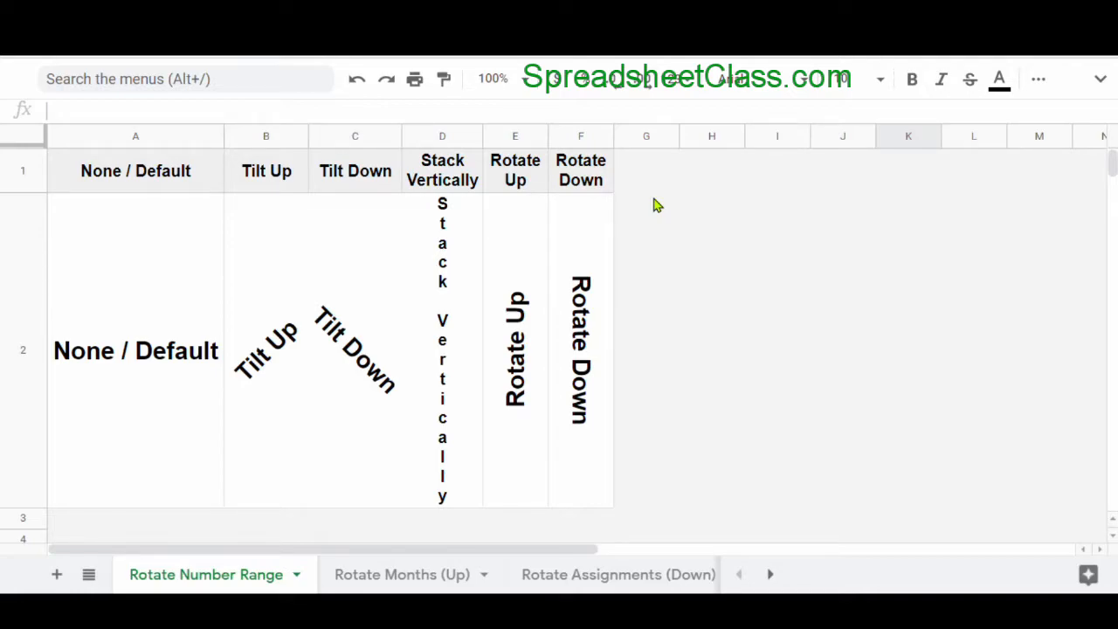
{"action": "mouse_move", "coordinate": [246, 304]}
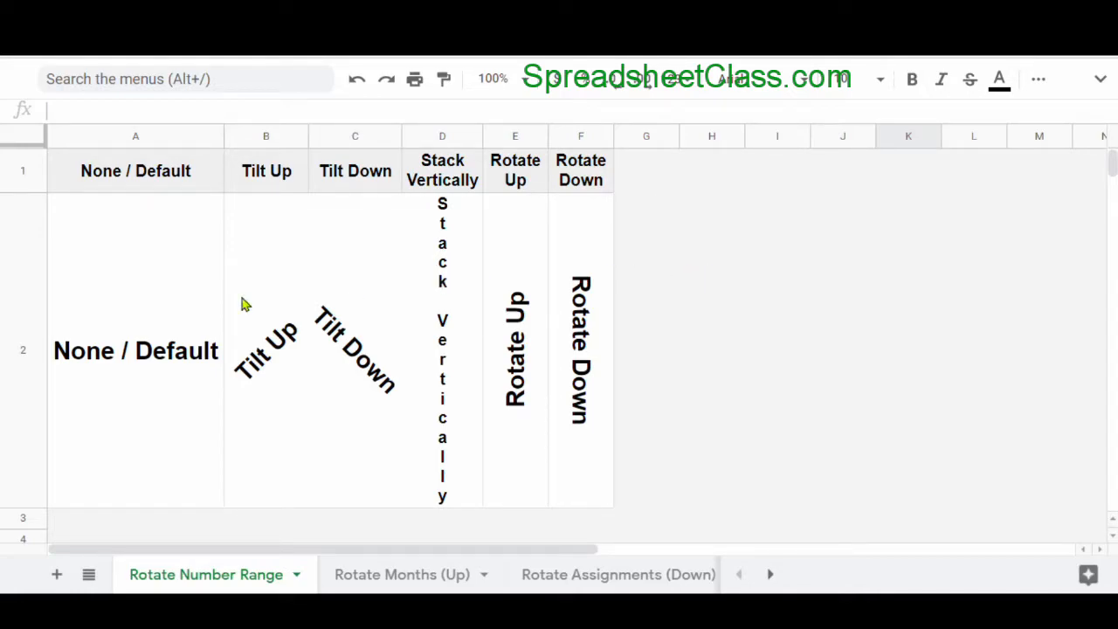
{"action": "mouse_move", "coordinate": [432, 244]}
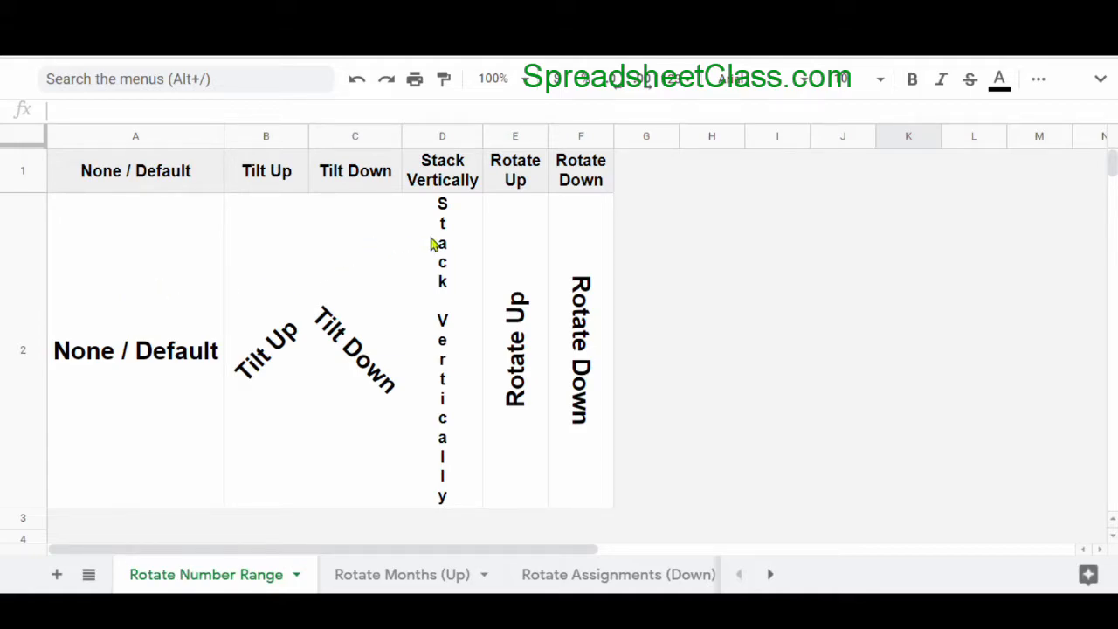
{"action": "mouse_move", "coordinate": [577, 256]}
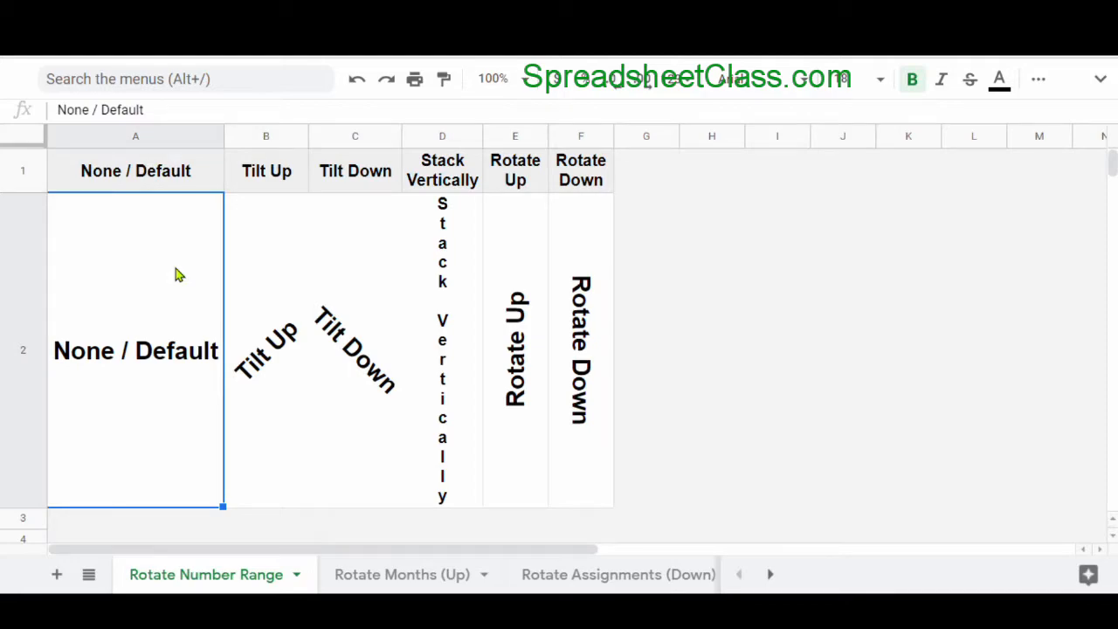
{"action": "mouse_move", "coordinate": [80, 379]}
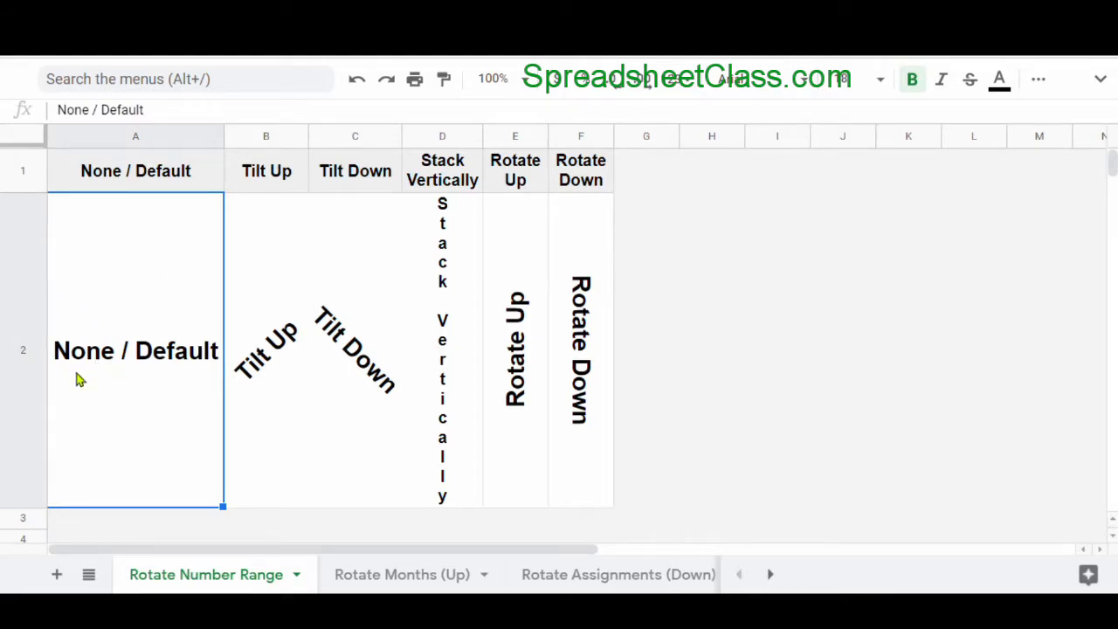
{"action": "mouse_move", "coordinate": [216, 366]}
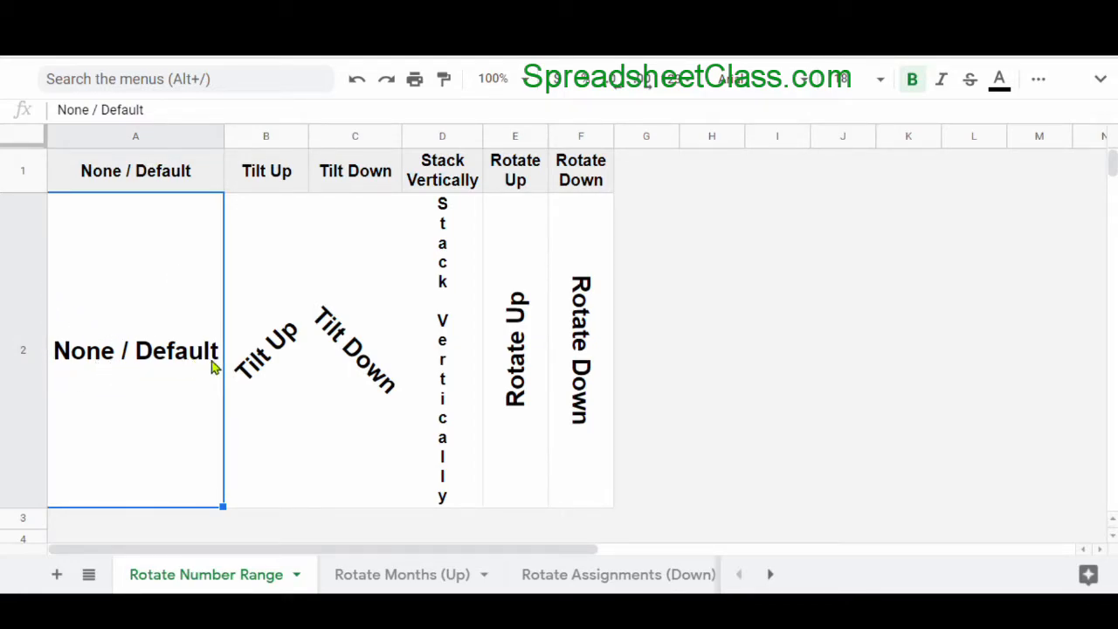
- Inspect the Rotate Up example cell, then switch to the Rotate Months (Up) sheet
{"action": "left_click", "coordinate": [514, 349]}
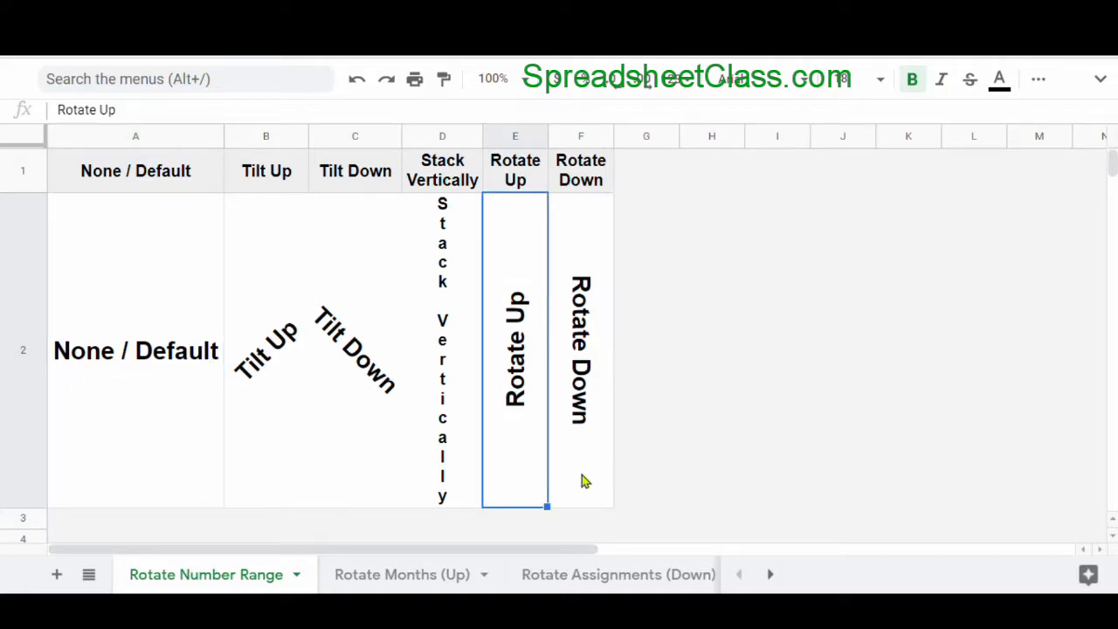
{"action": "mouse_move", "coordinate": [410, 574]}
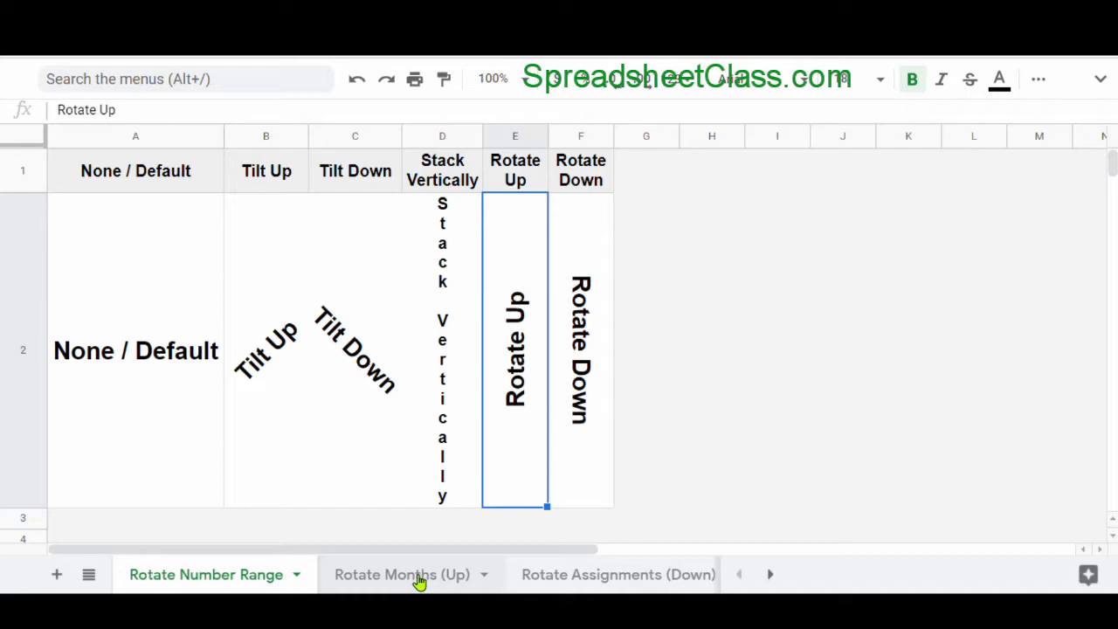
{"action": "left_click", "coordinate": [402, 574]}
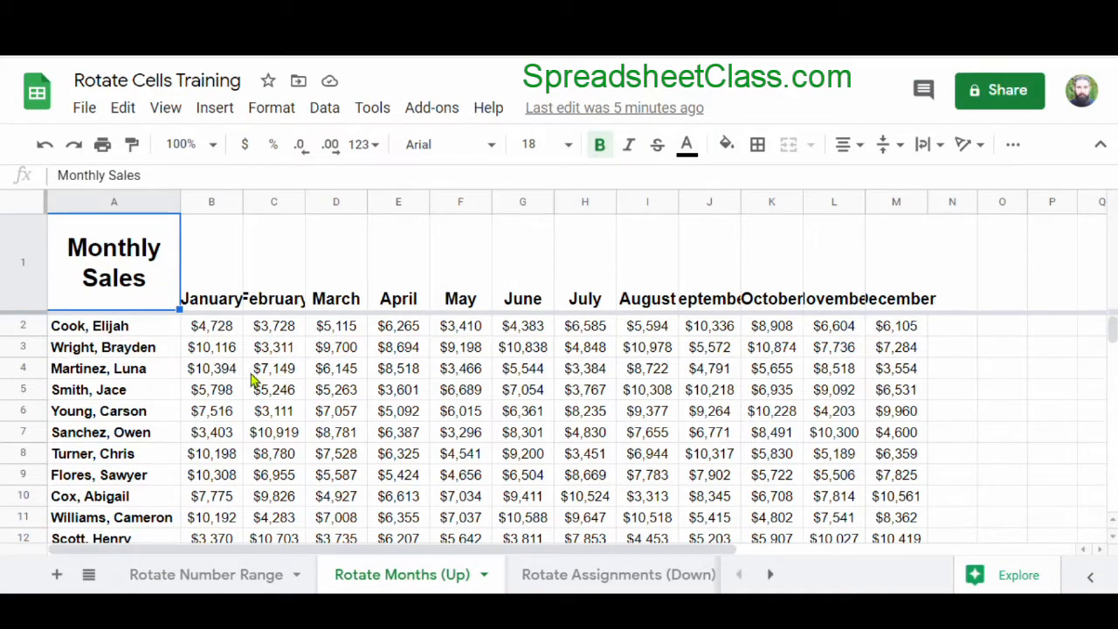
{"action": "mouse_move", "coordinate": [218, 262]}
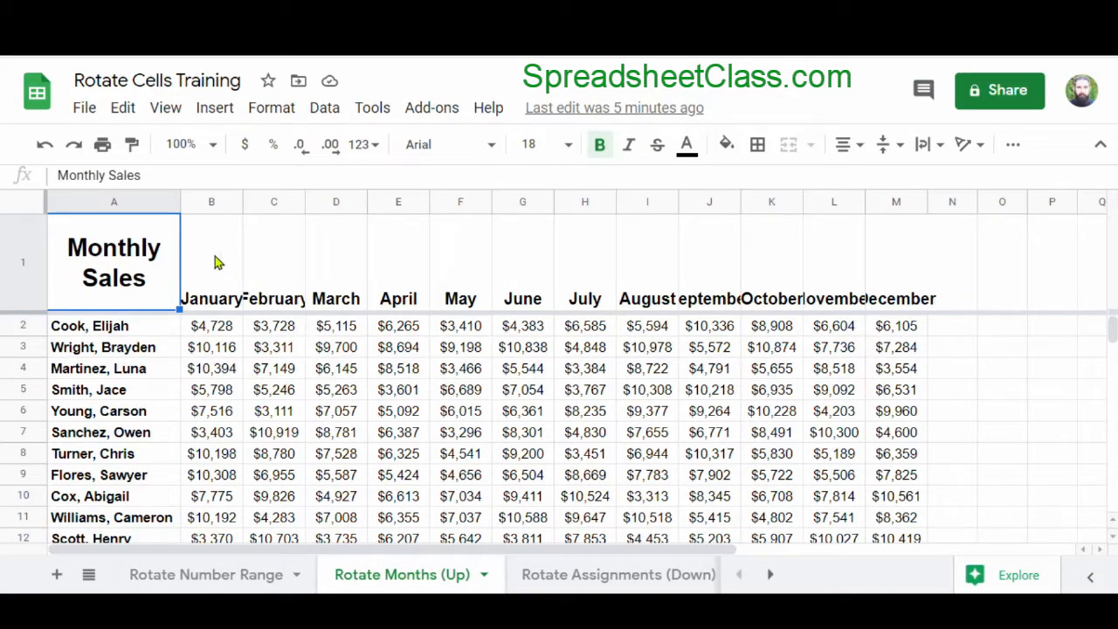
{"action": "mouse_move", "coordinate": [223, 249]}
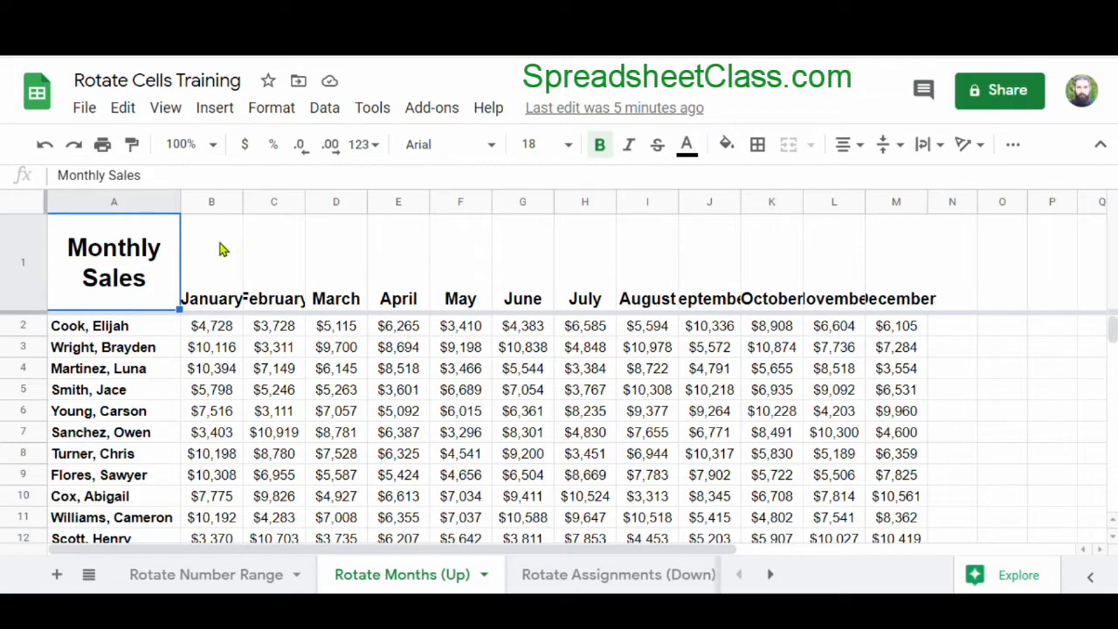
{"action": "mouse_move", "coordinate": [755, 253]}
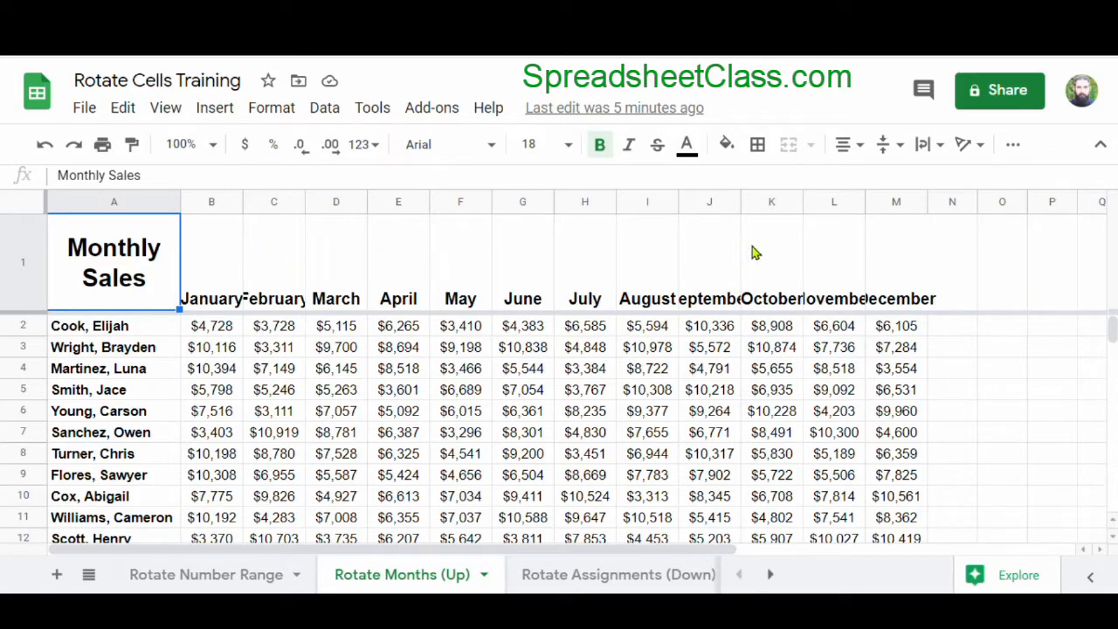
{"action": "mouse_move", "coordinate": [899, 260]}
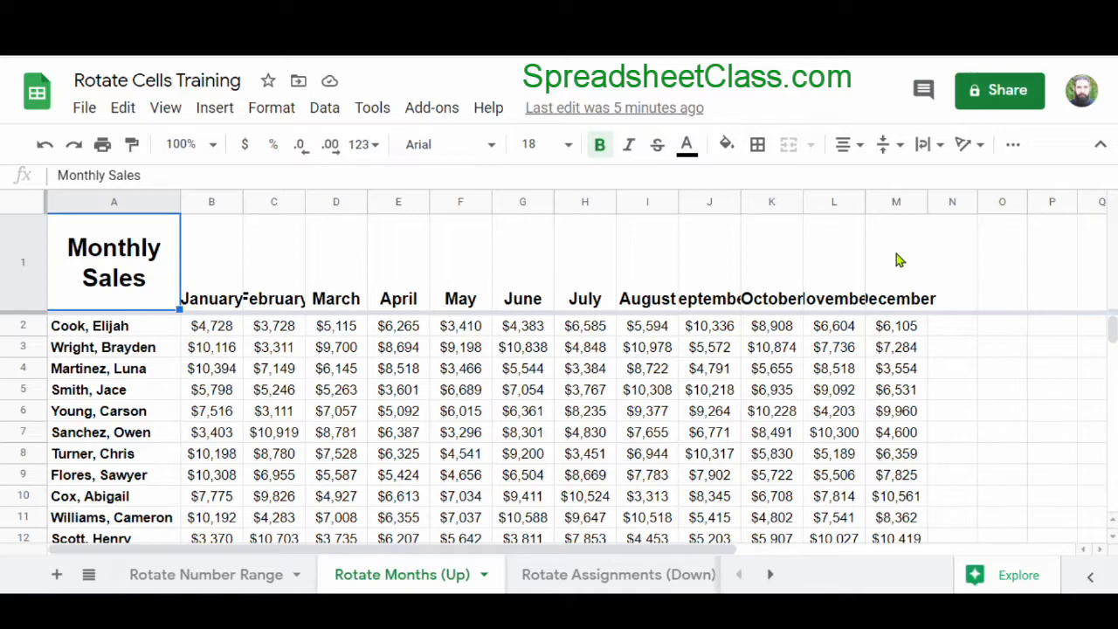
{"action": "mouse_move", "coordinate": [491, 387]}
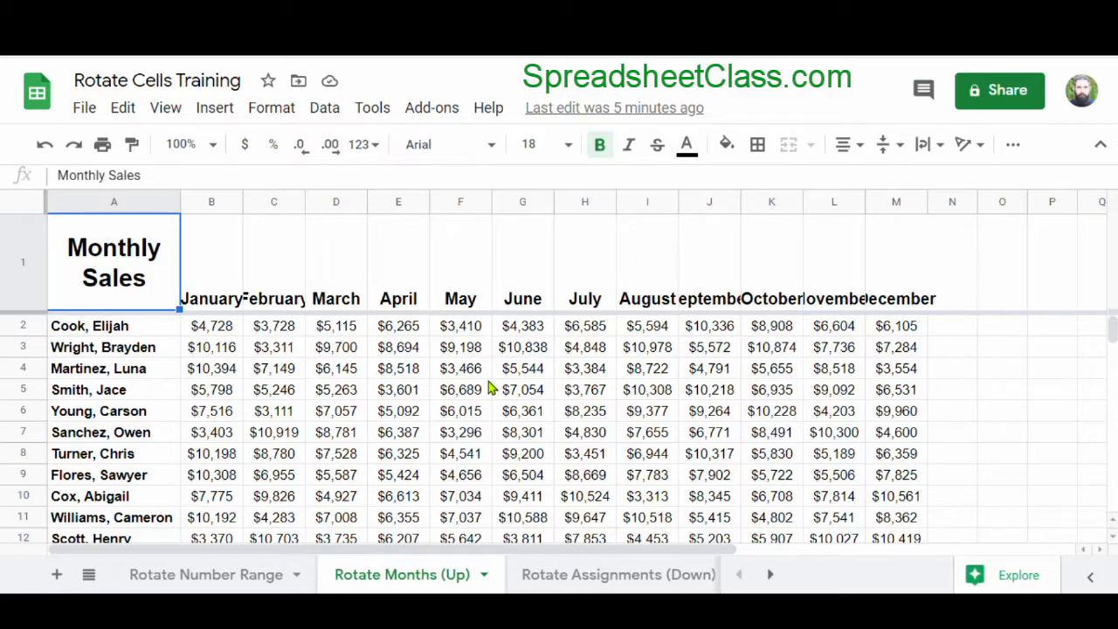
{"action": "mouse_move", "coordinate": [205, 354]}
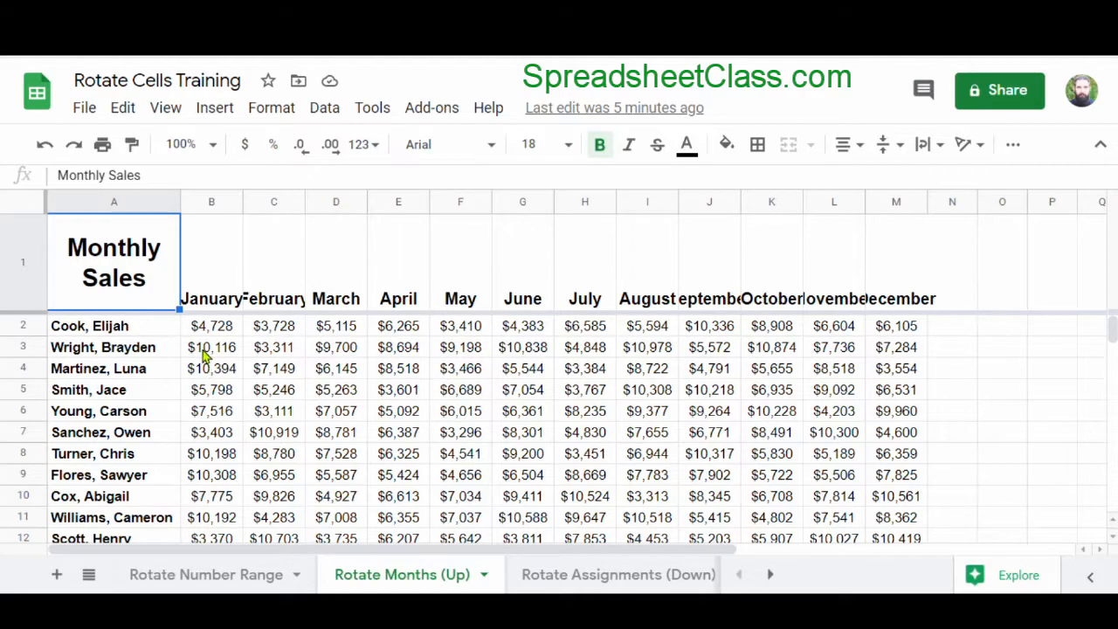
{"action": "mouse_move", "coordinate": [414, 385]}
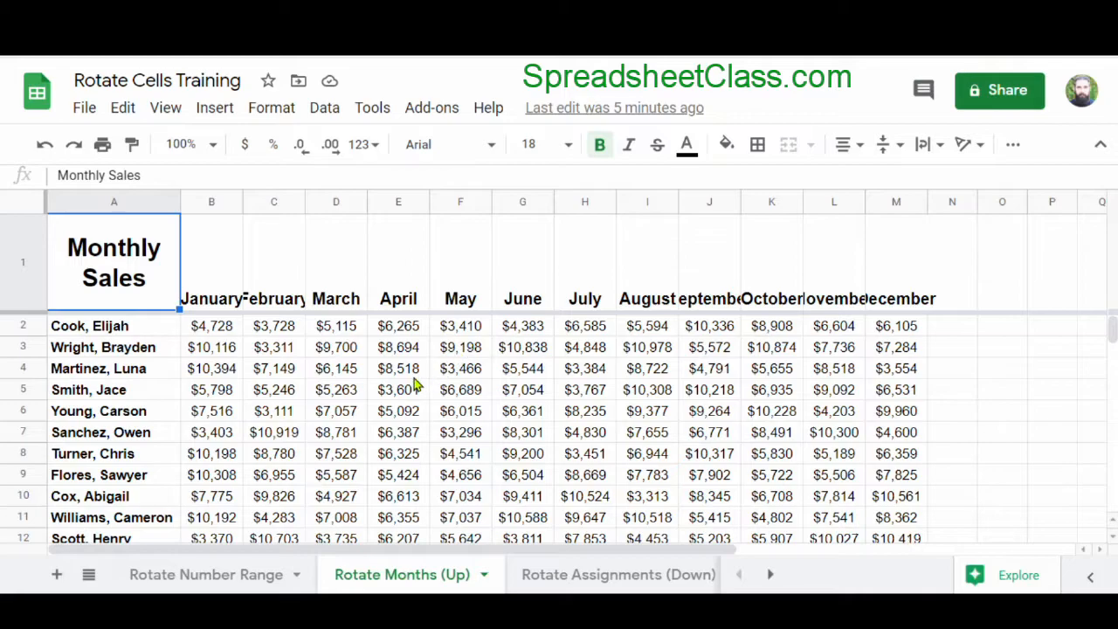
{"action": "mouse_move", "coordinate": [930, 280]}
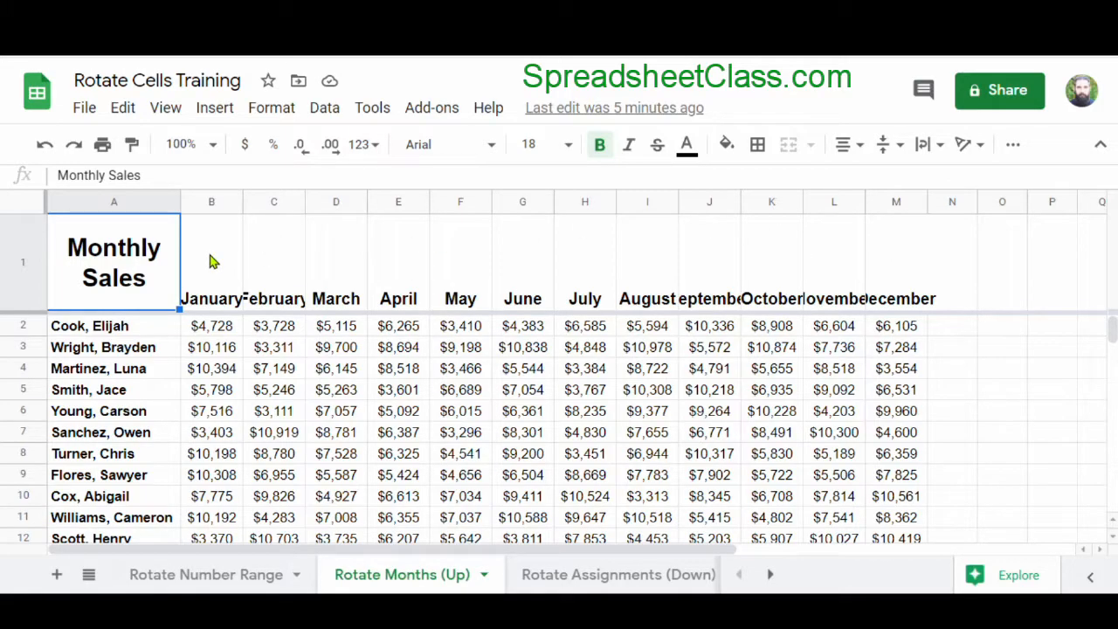
- Select the month headers B1:M1 and set their text rotation to Rotate up
{"action": "left_click", "coordinate": [211, 253]}
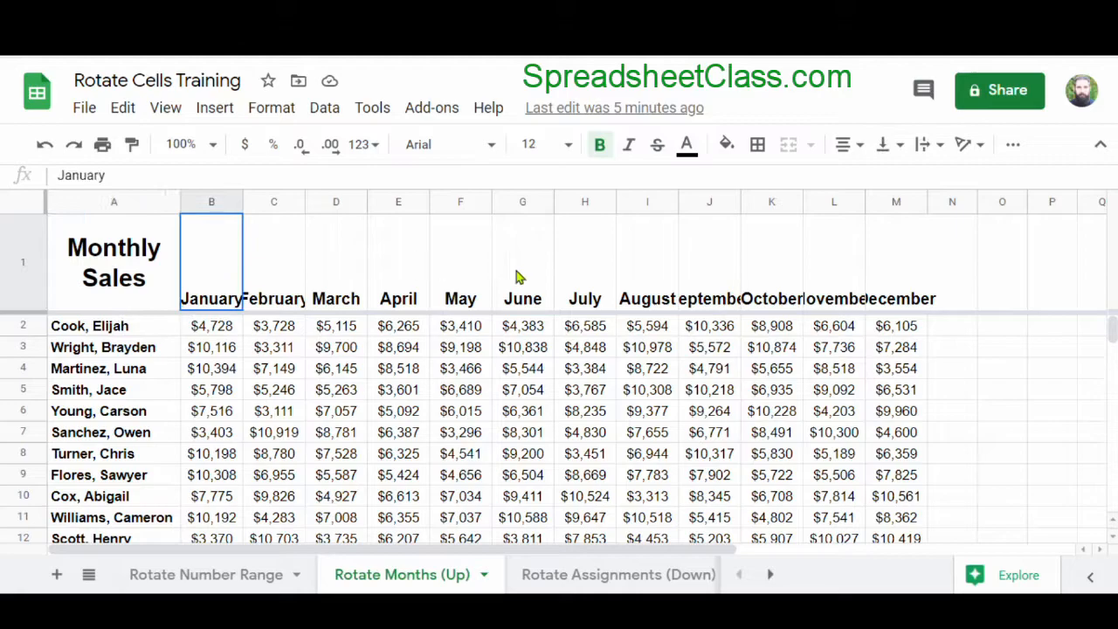
{"action": "left_click_drag", "start_coordinate": [212, 253], "coordinate": [896, 253]}
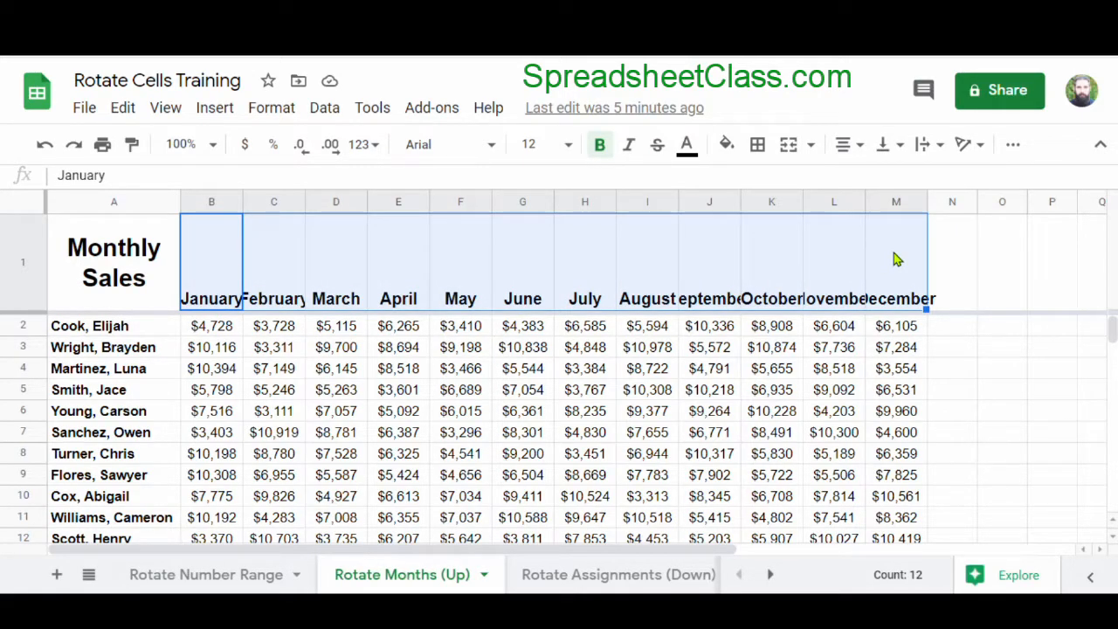
{"action": "mouse_move", "coordinate": [961, 144]}
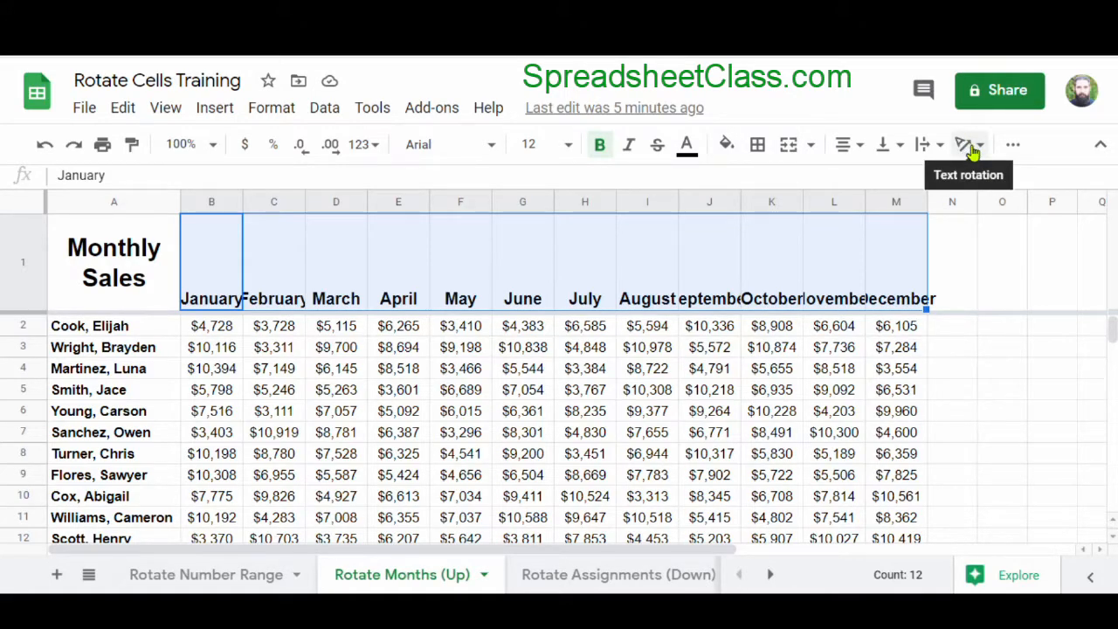
{"action": "mouse_move", "coordinate": [978, 151]}
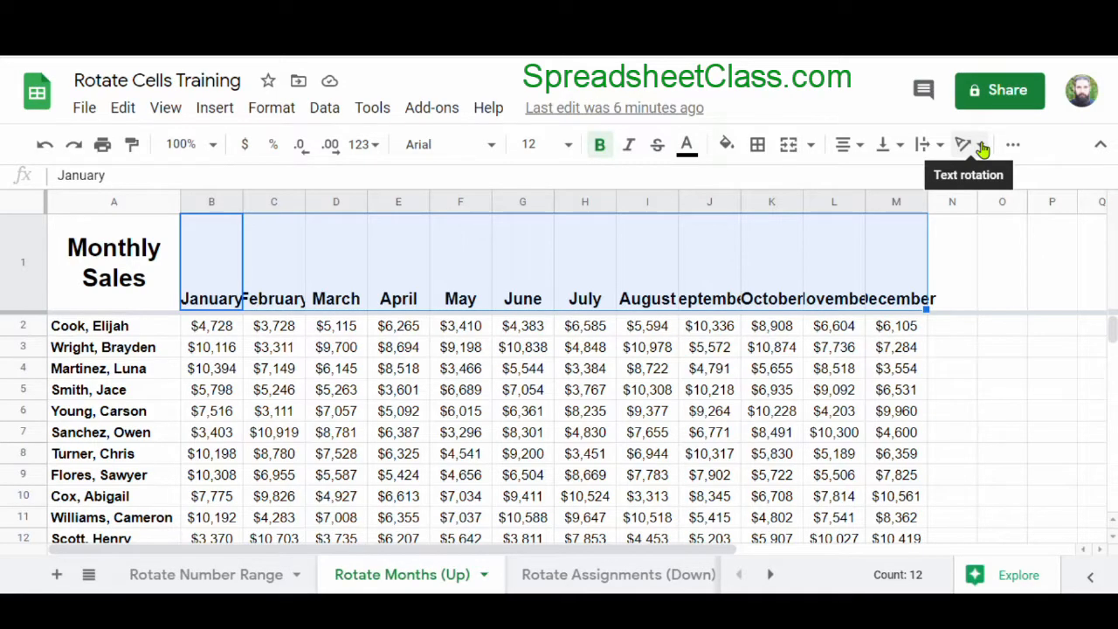
{"action": "left_click", "coordinate": [965, 144]}
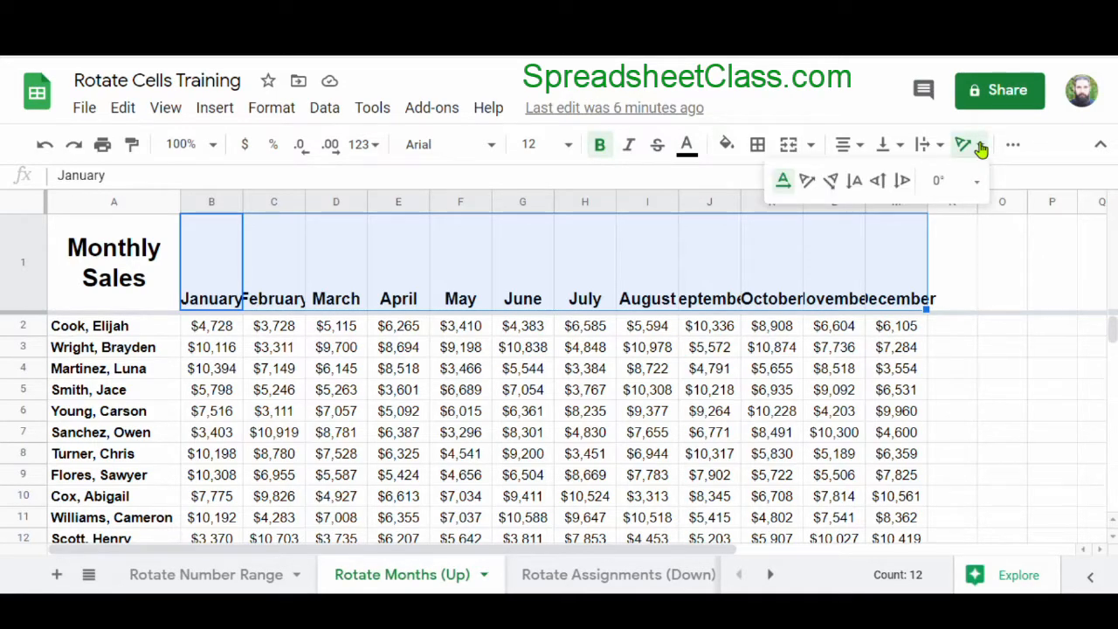
{"action": "mouse_move", "coordinate": [877, 181]}
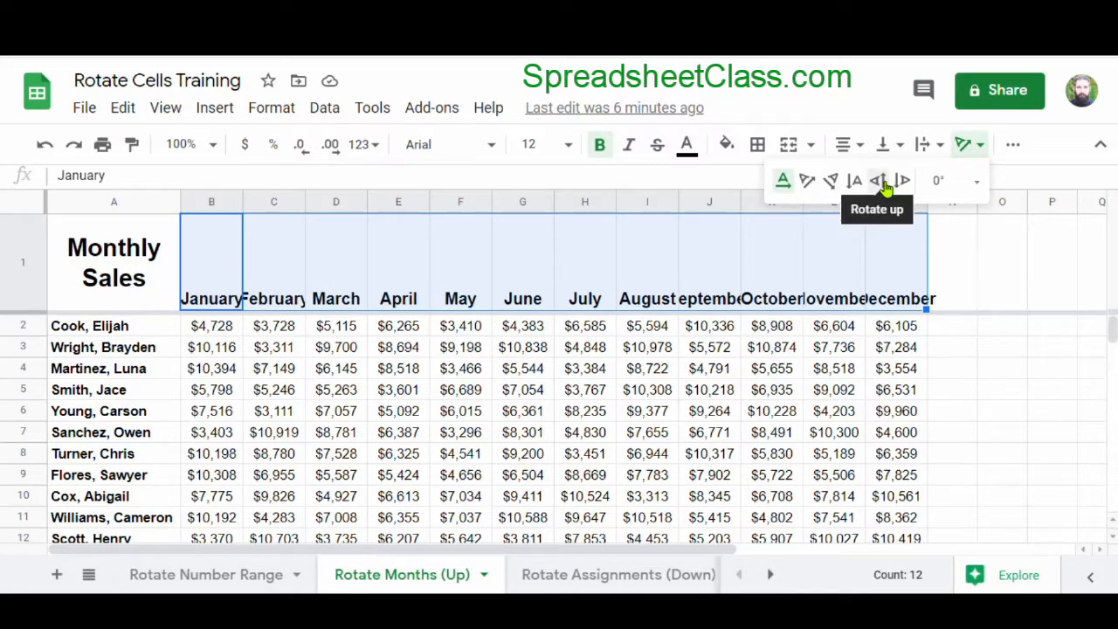
{"action": "left_click", "coordinate": [878, 180]}
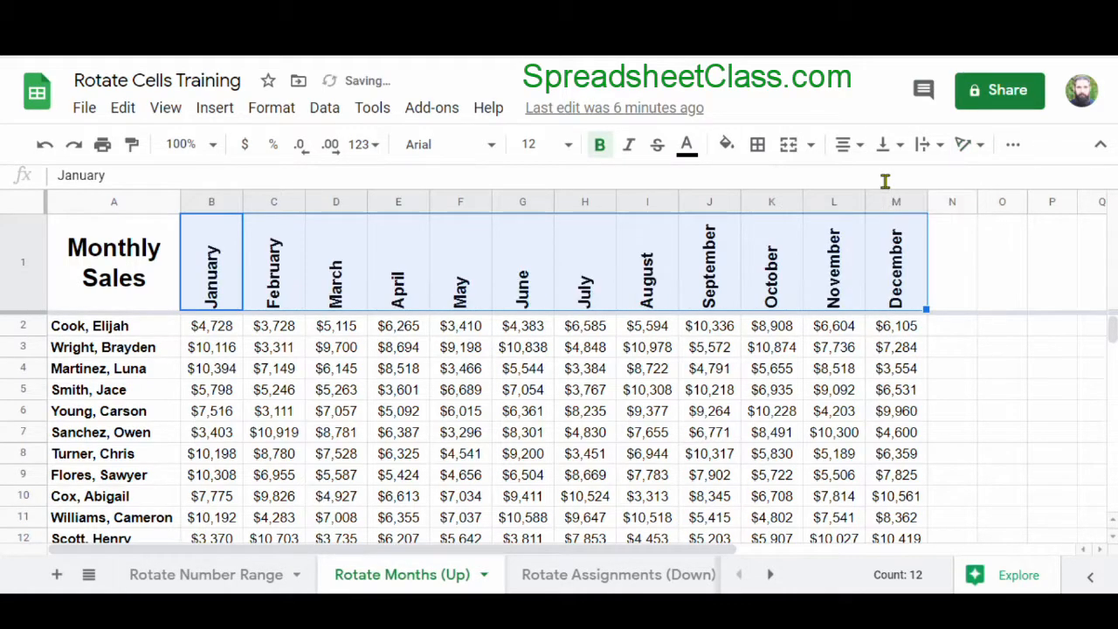
{"action": "left_click", "coordinate": [114, 262]}
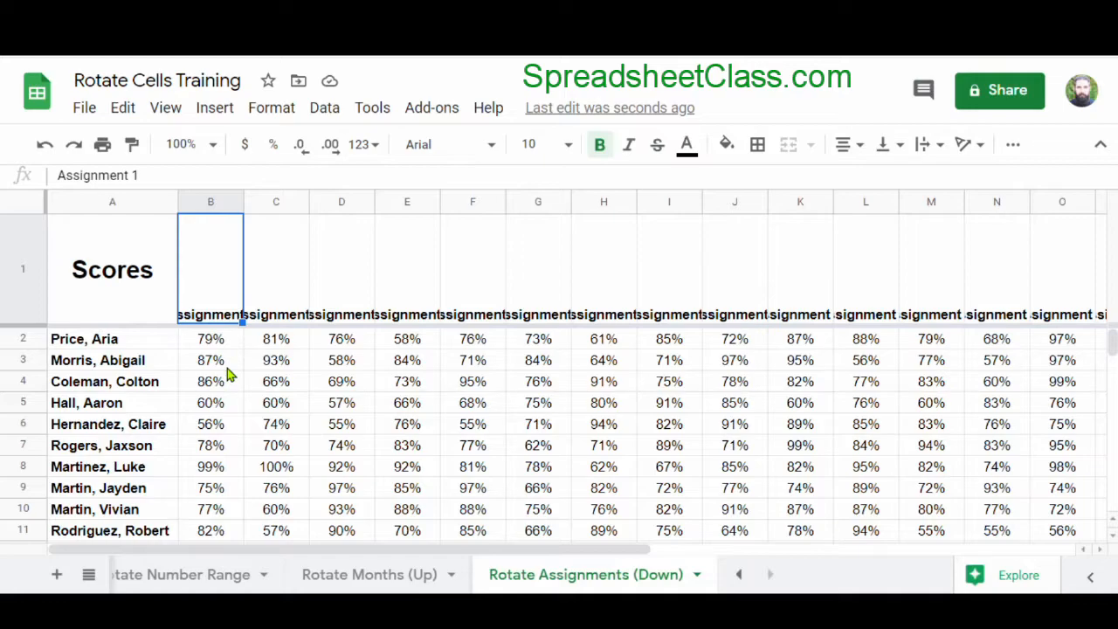
{"action": "mouse_move", "coordinate": [588, 422]}
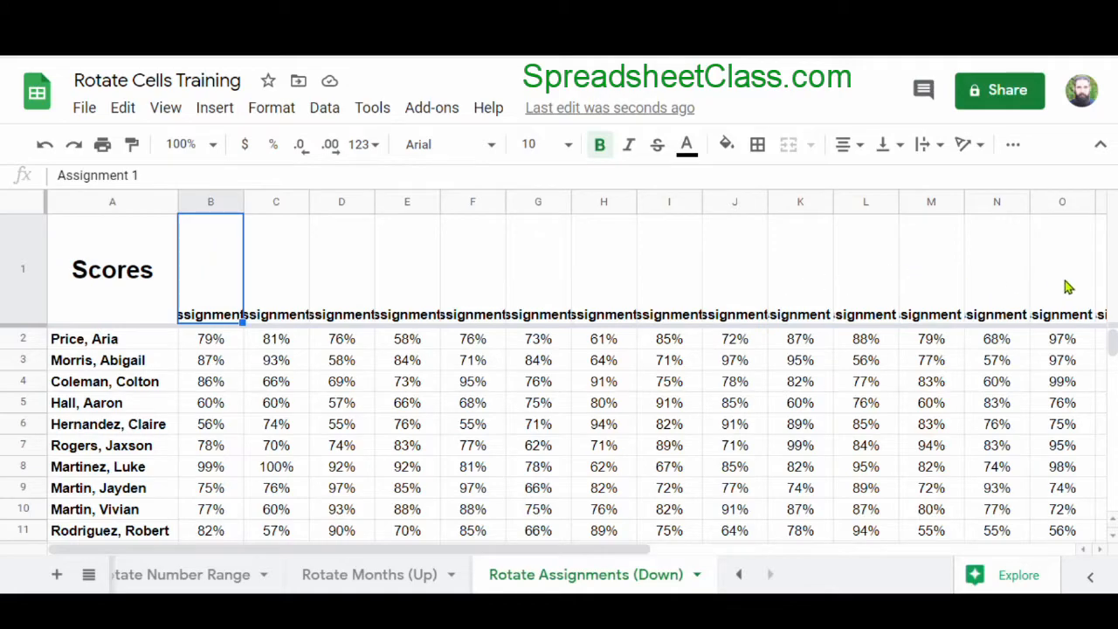
{"action": "mouse_move", "coordinate": [966, 301]}
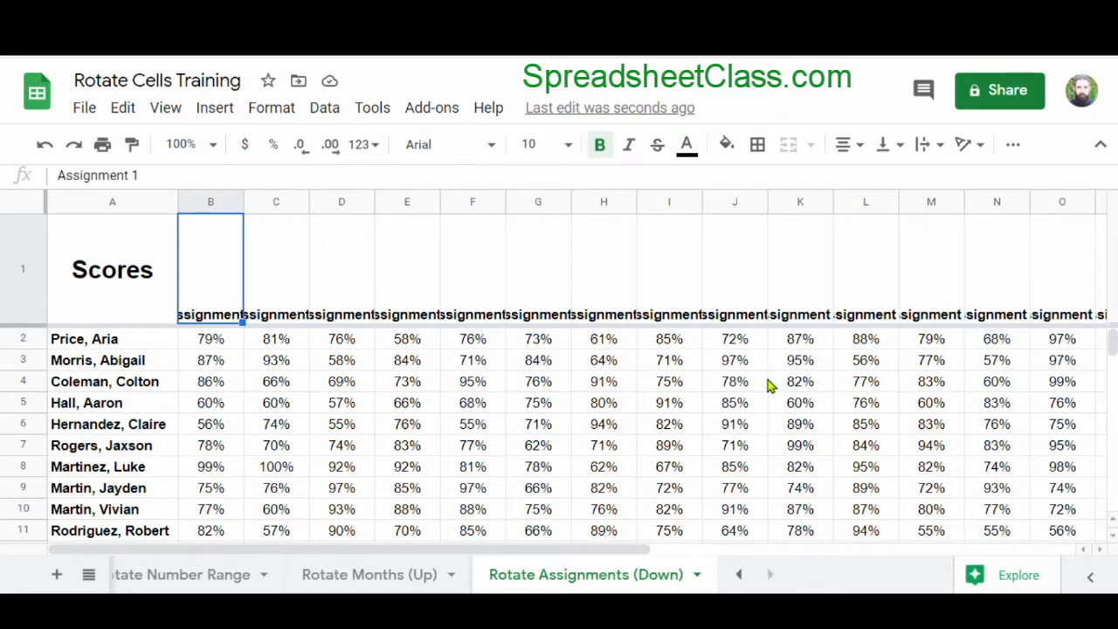
{"action": "mouse_move", "coordinate": [223, 380]}
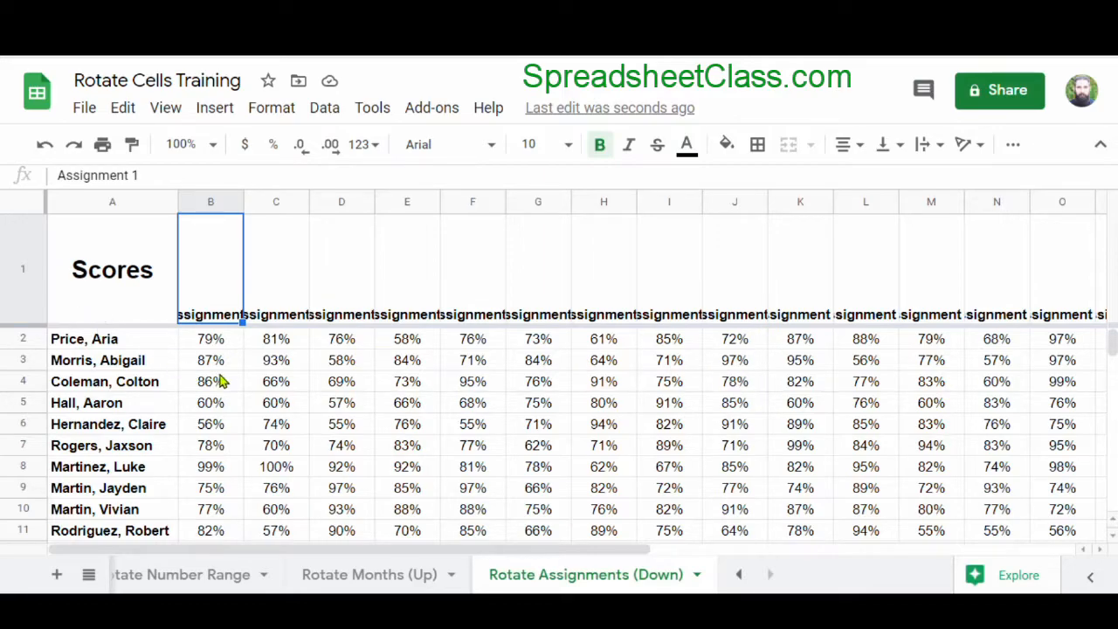
{"action": "mouse_move", "coordinate": [950, 354]}
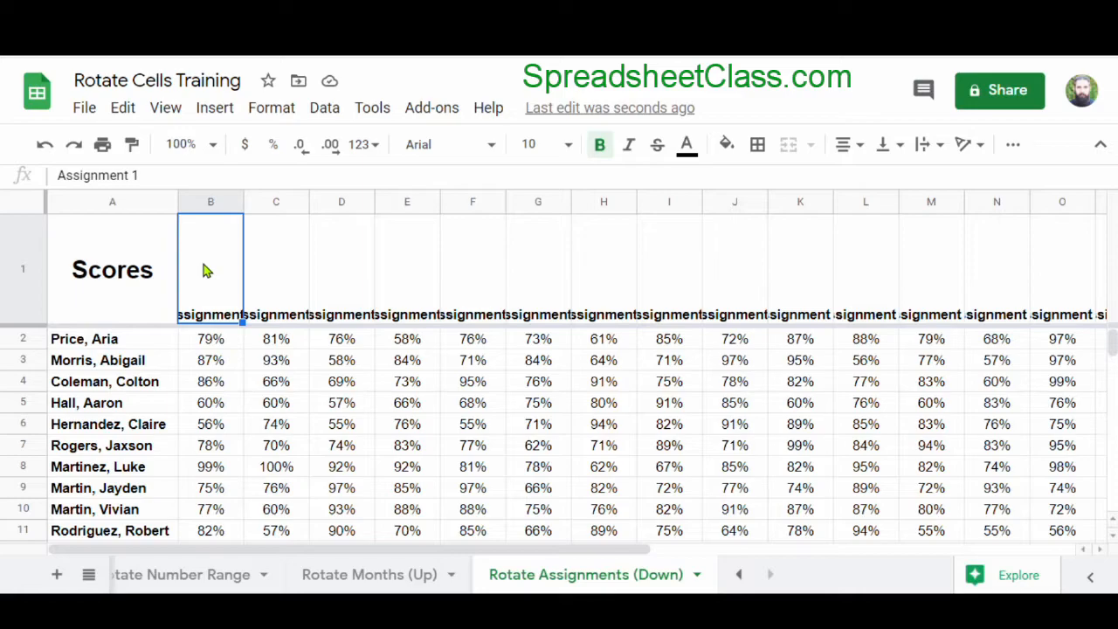
{"action": "mouse_move", "coordinate": [908, 255]}
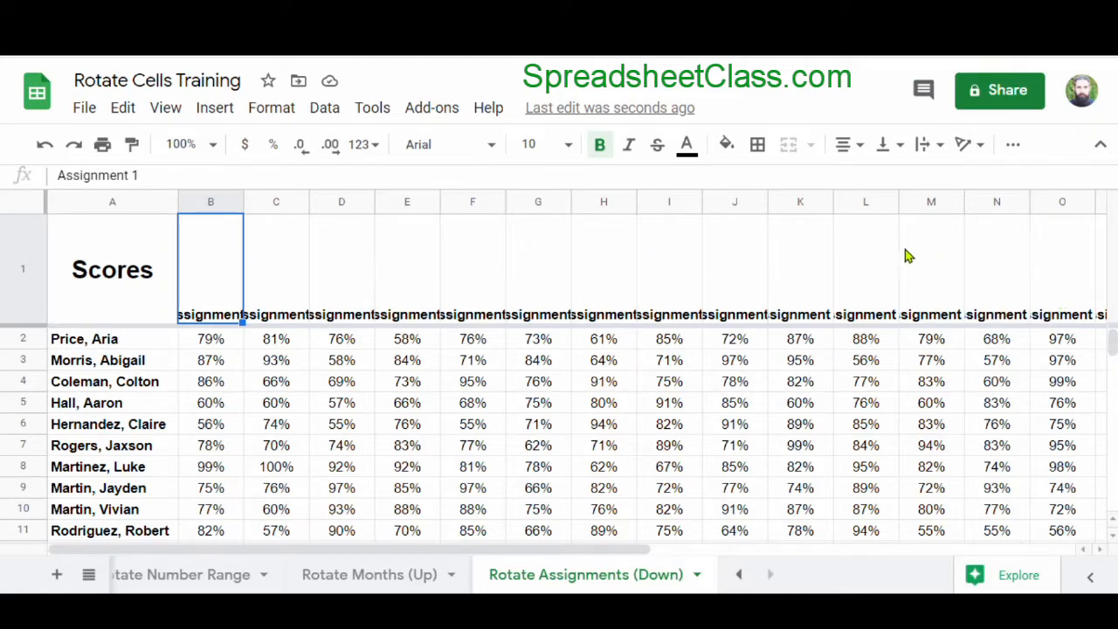
{"action": "mouse_move", "coordinate": [733, 271]}
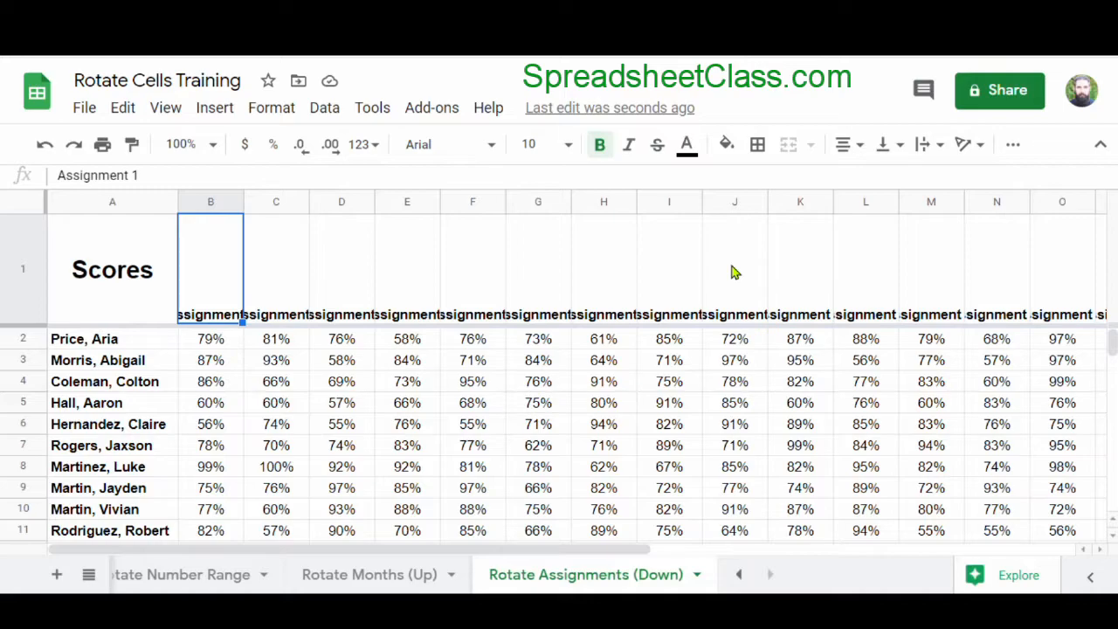
{"action": "mouse_move", "coordinate": [202, 266]}
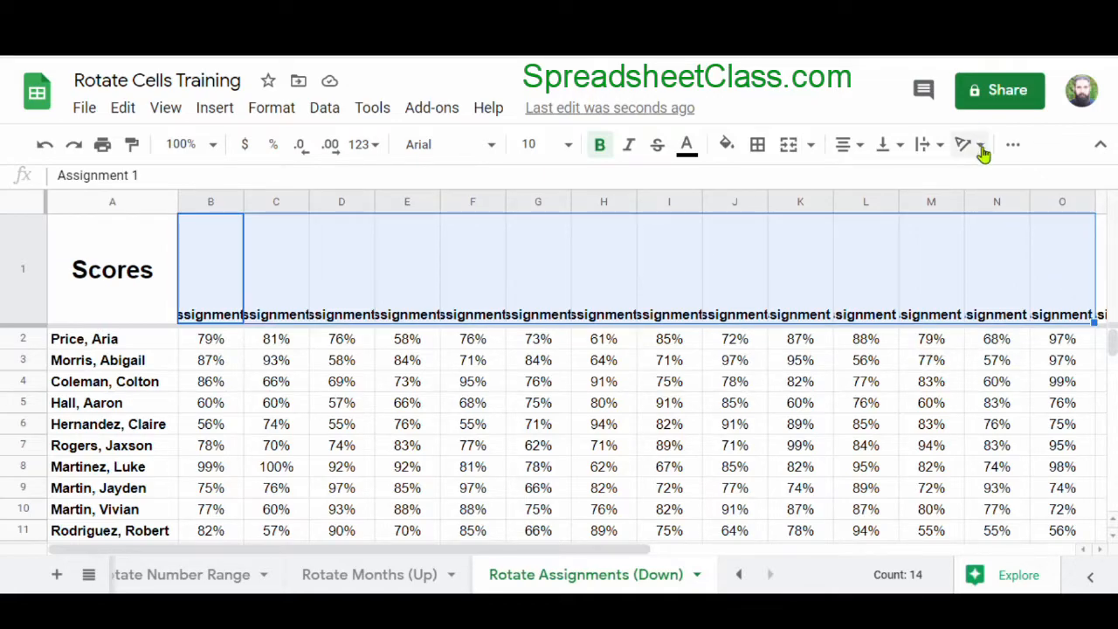
{"action": "mouse_move", "coordinate": [970, 144]}
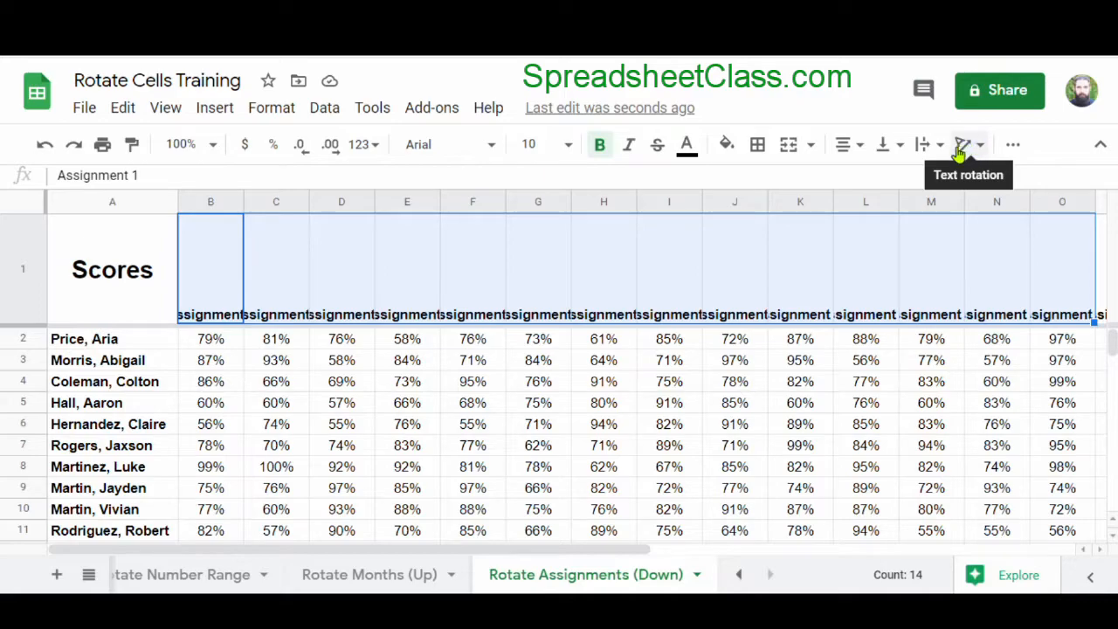
- Set the Assignment 1–14 header cells' text rotation to Rotate down
{"action": "left_click", "coordinate": [966, 144]}
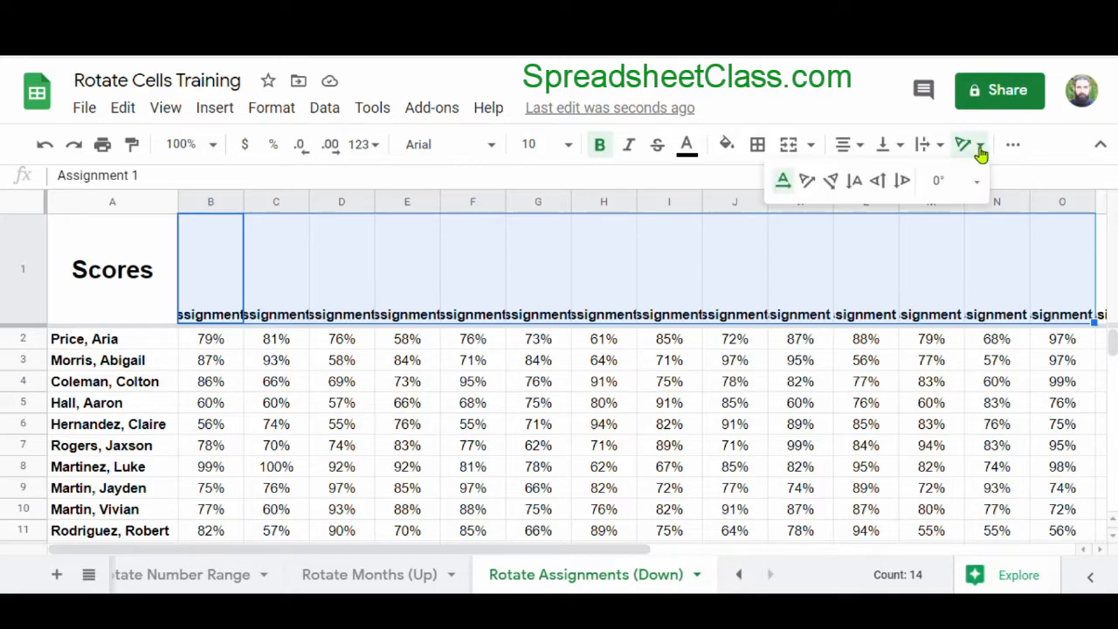
{"action": "mouse_move", "coordinate": [902, 181]}
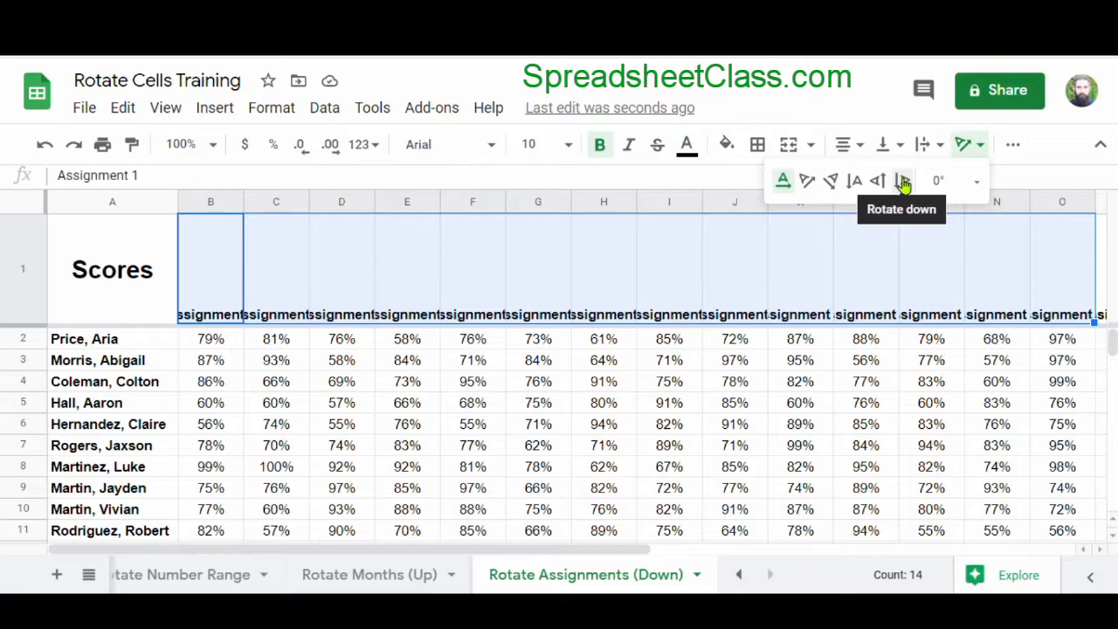
{"action": "left_click", "coordinate": [903, 181]}
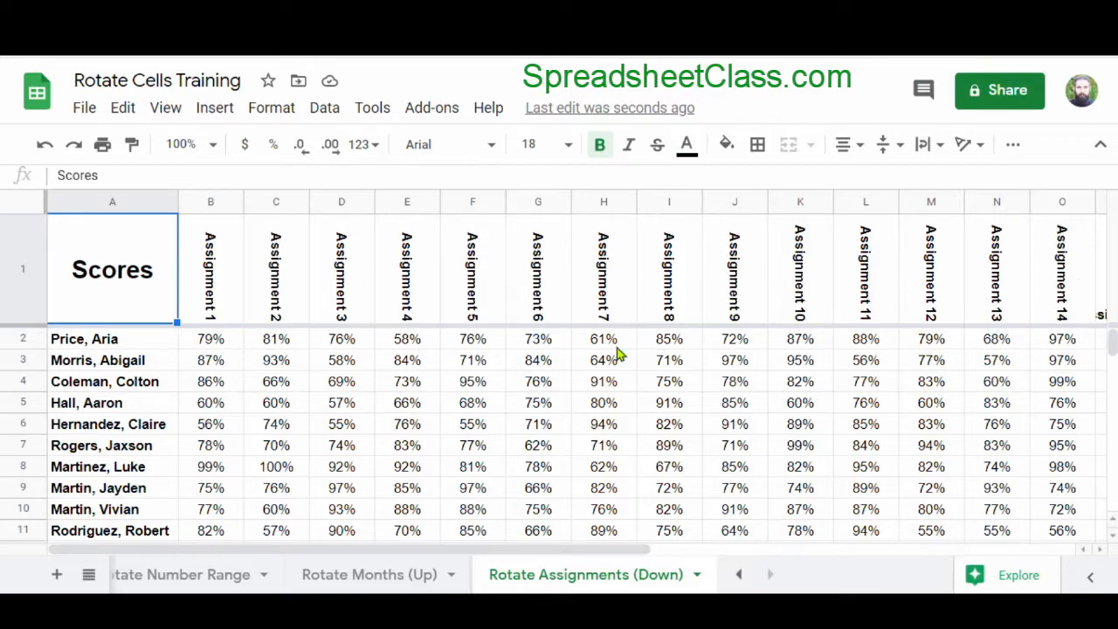
{"action": "mouse_move", "coordinate": [716, 367]}
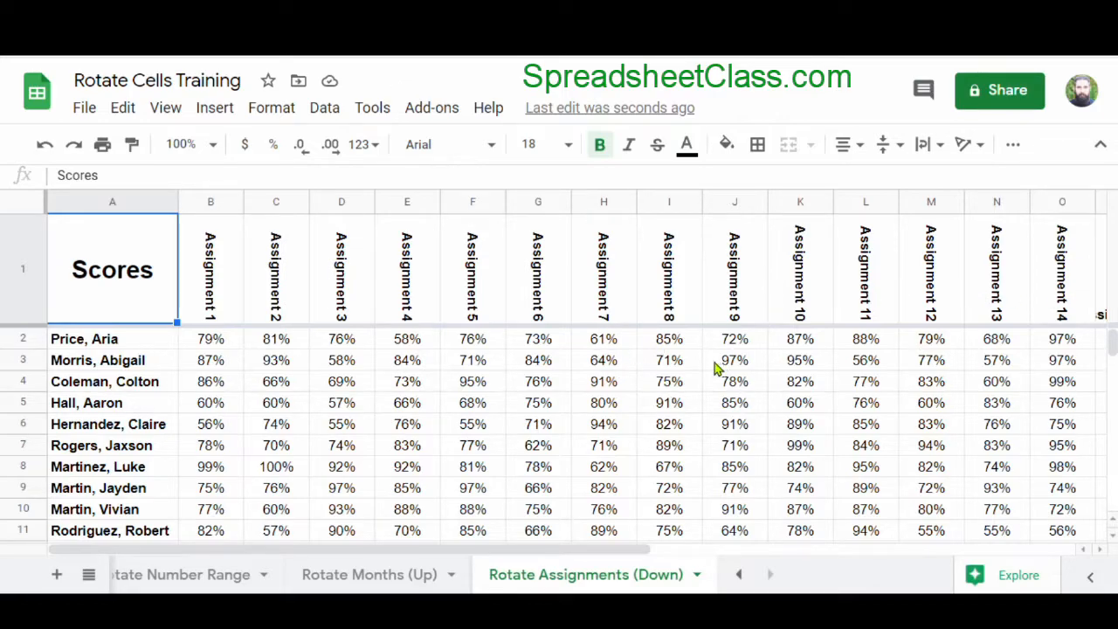
{"action": "mouse_move", "coordinate": [574, 300]}
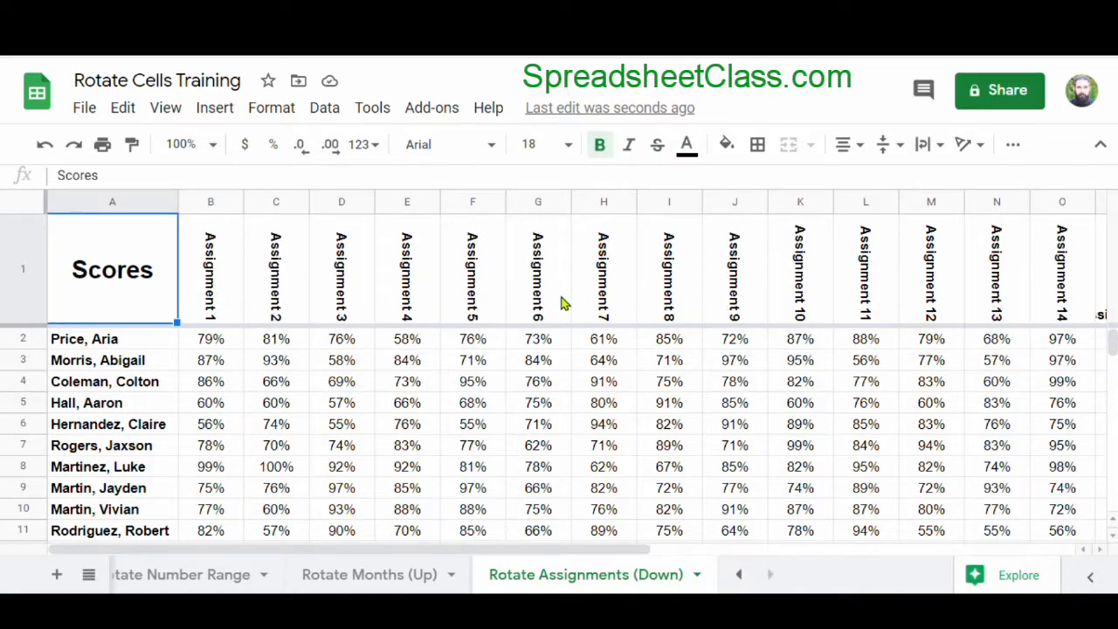
{"action": "mouse_move", "coordinate": [825, 309]}
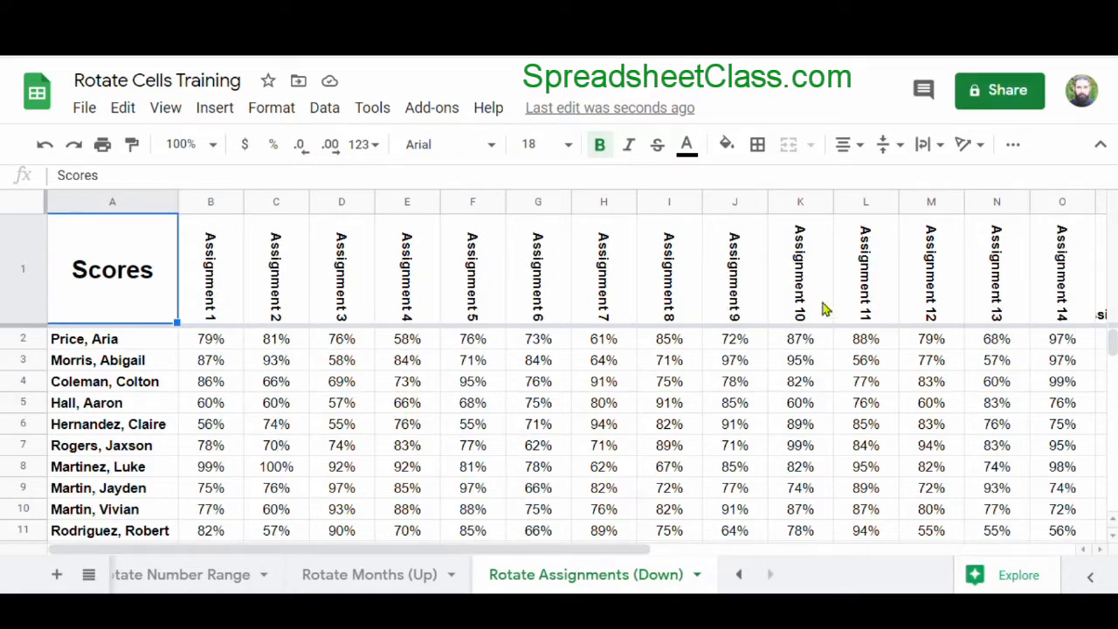
{"action": "mouse_move", "coordinate": [406, 403]}
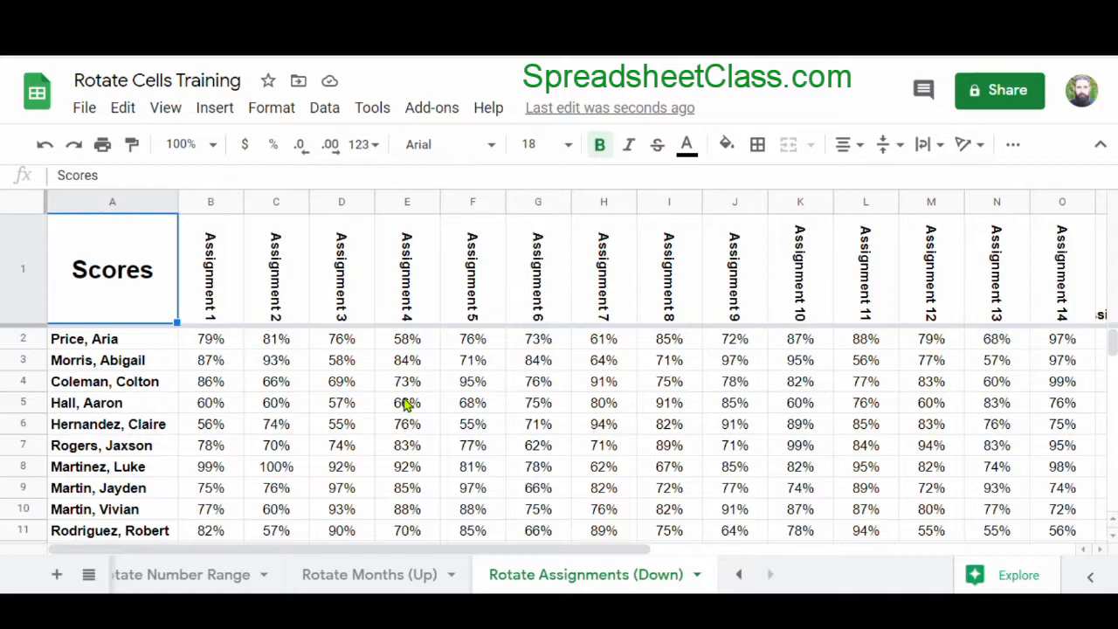